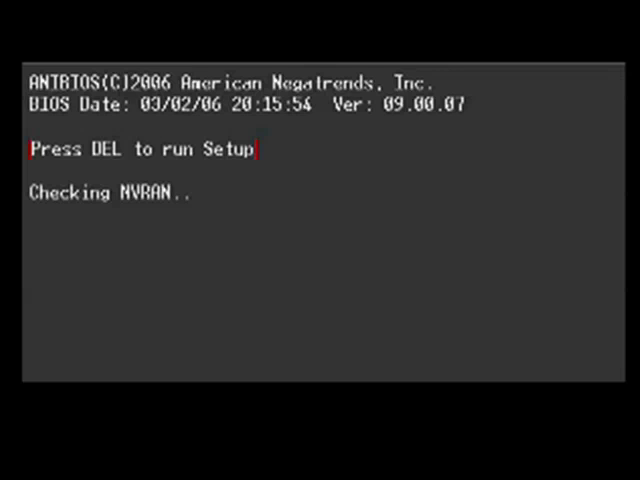
- Enter AMI BIOS Setup during POST to reach Boot Device Priority with CD-ROM first, Hard Drive second
key("Delete")
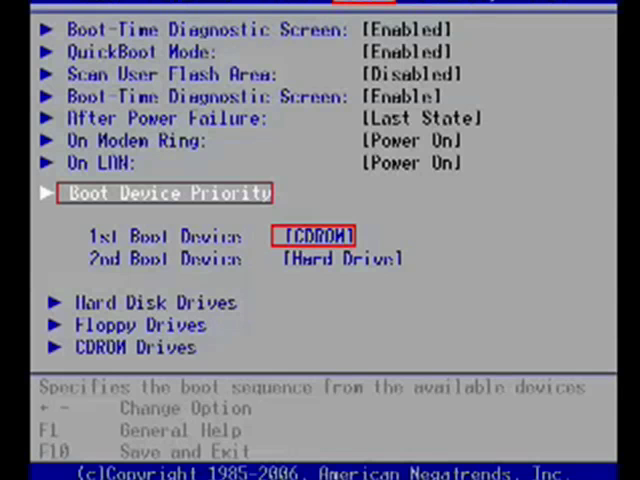